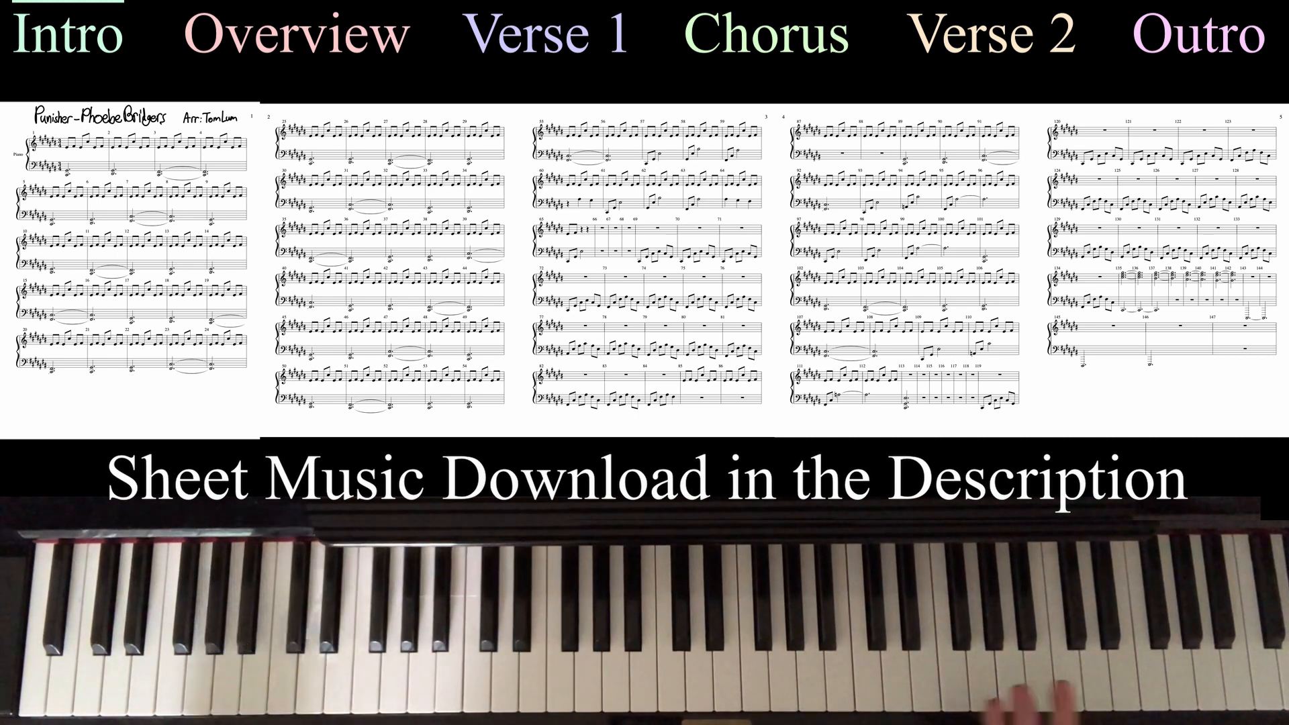
click(989, 35)
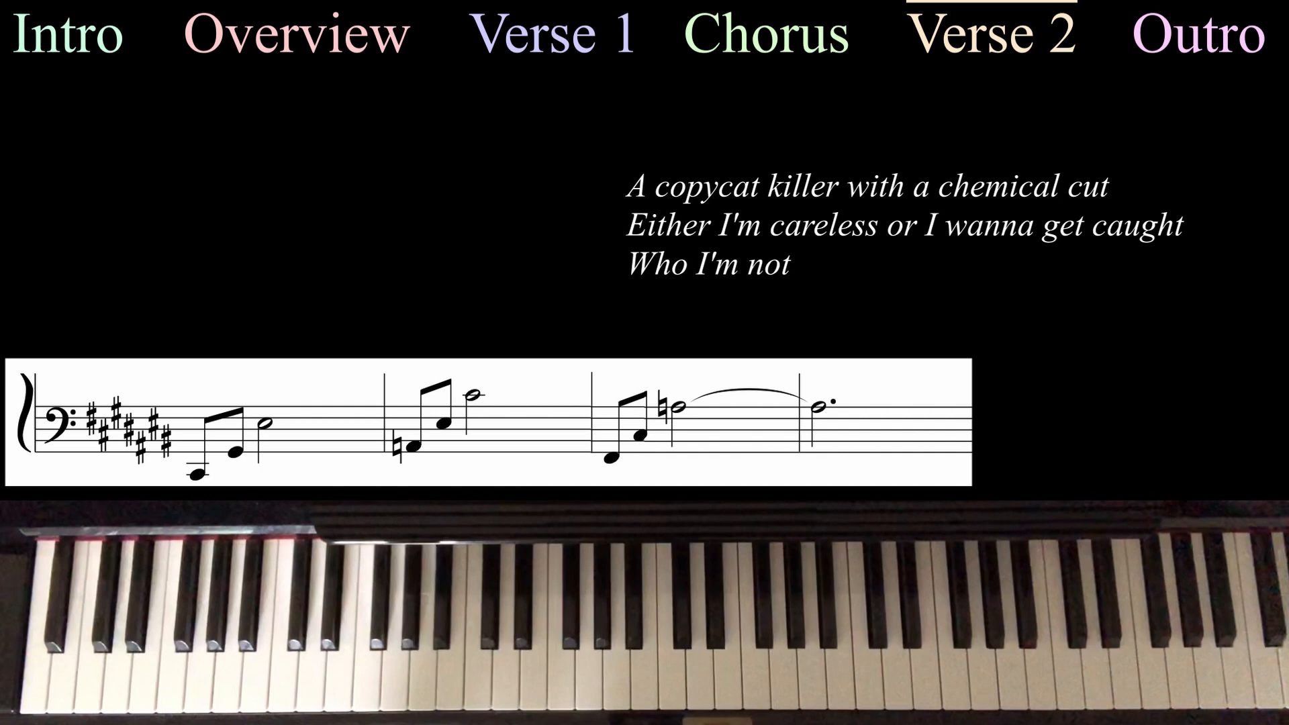